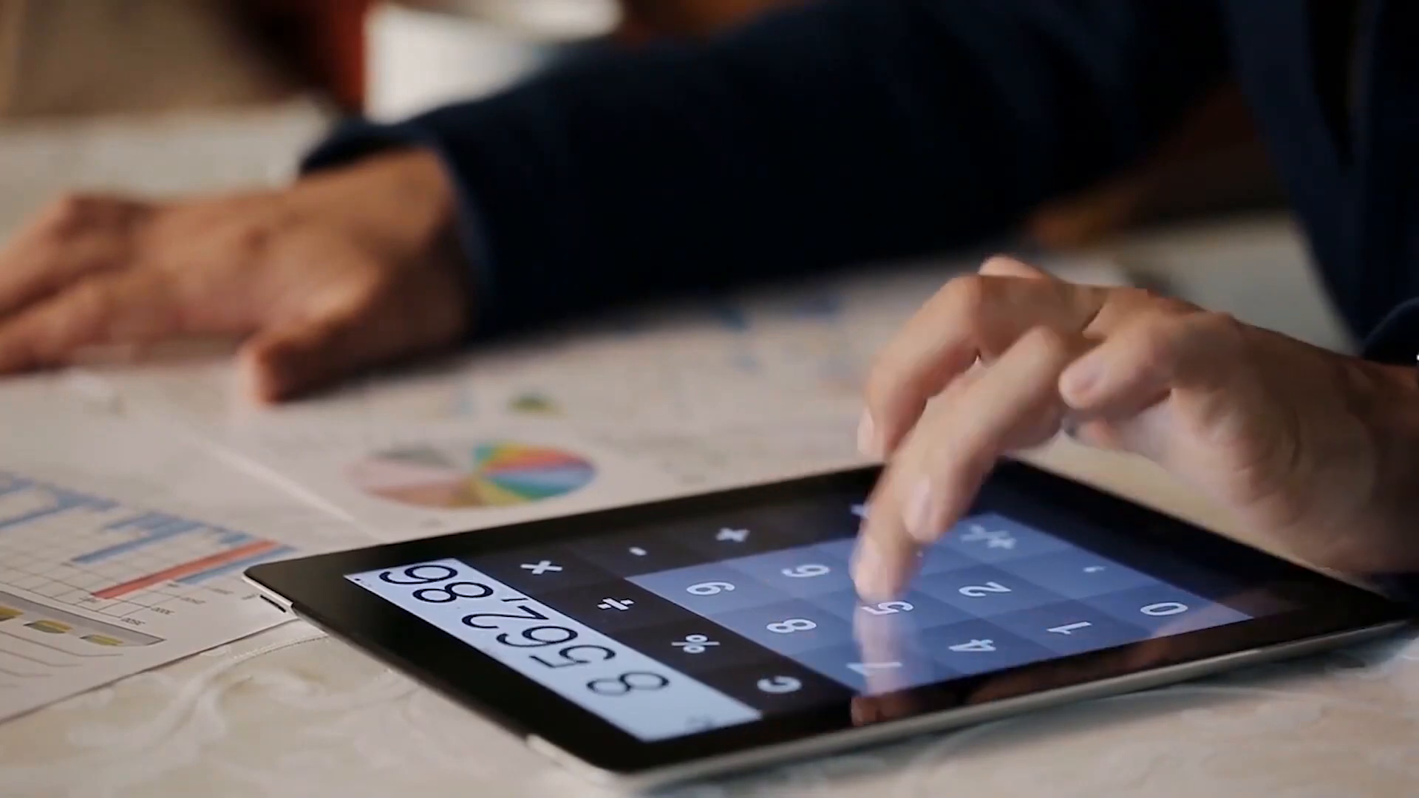
Step: Tap a digit key to enter the new two-digit number on the cleared calculator display
left_click(887, 597)
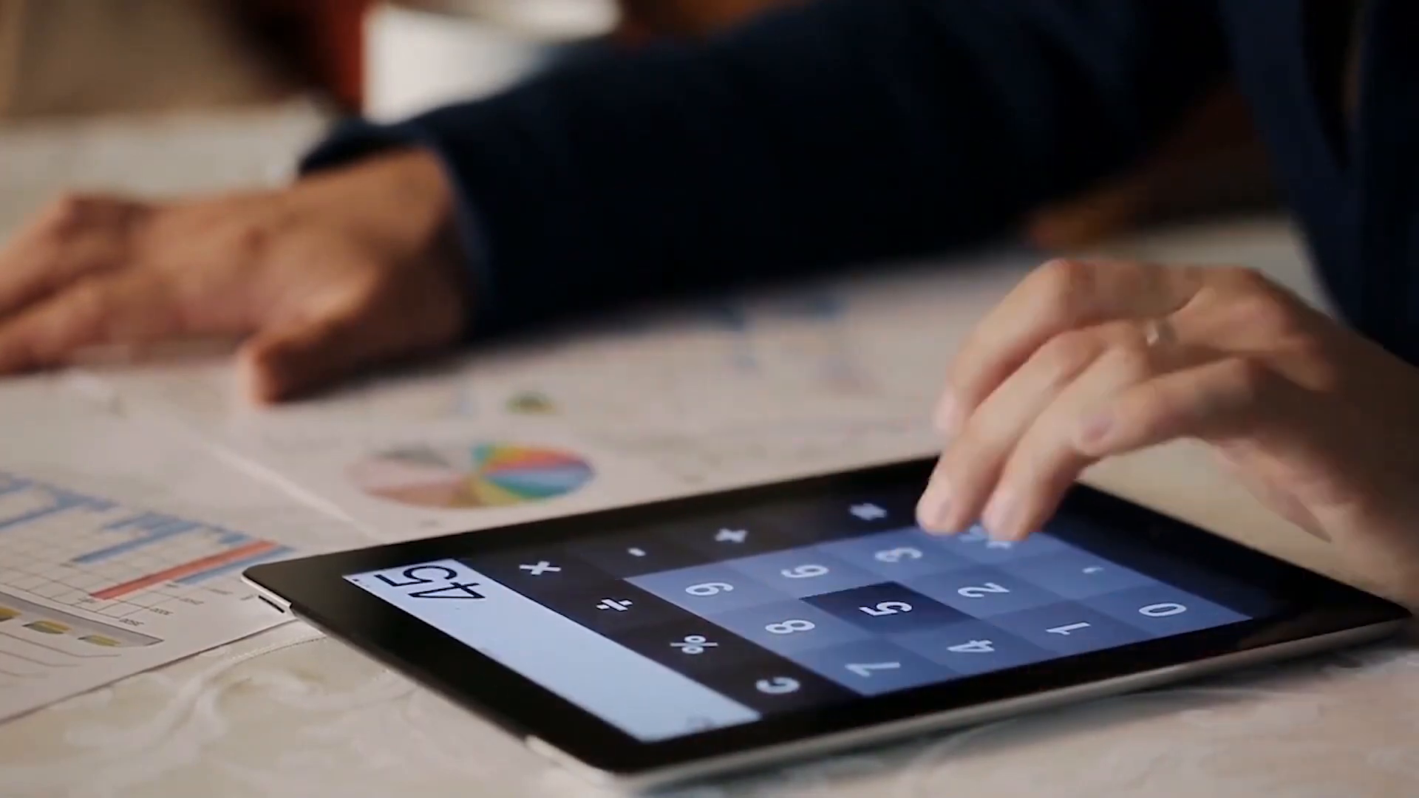